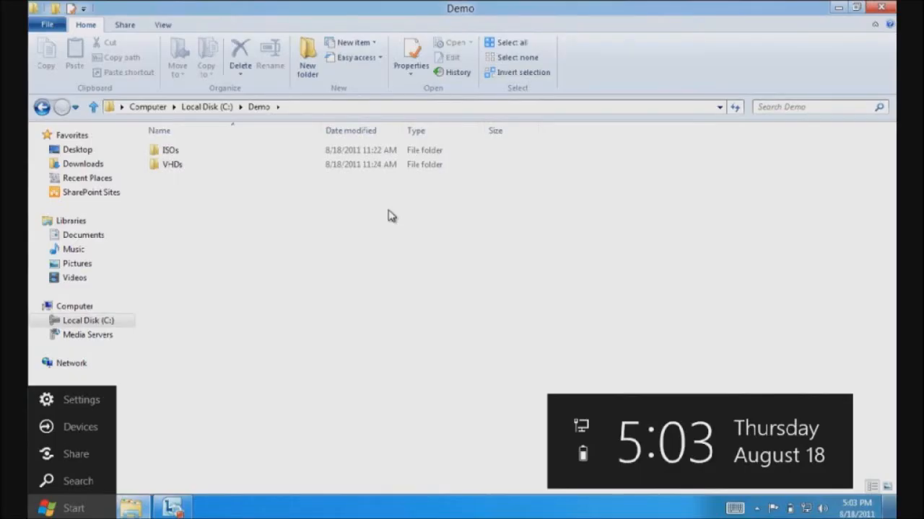
mouse_move(374, 240)
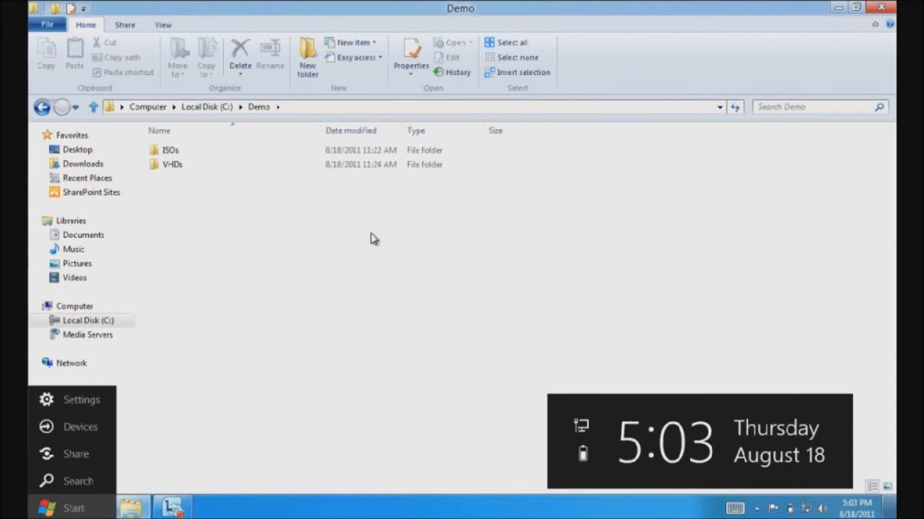
mouse_move(303, 248)
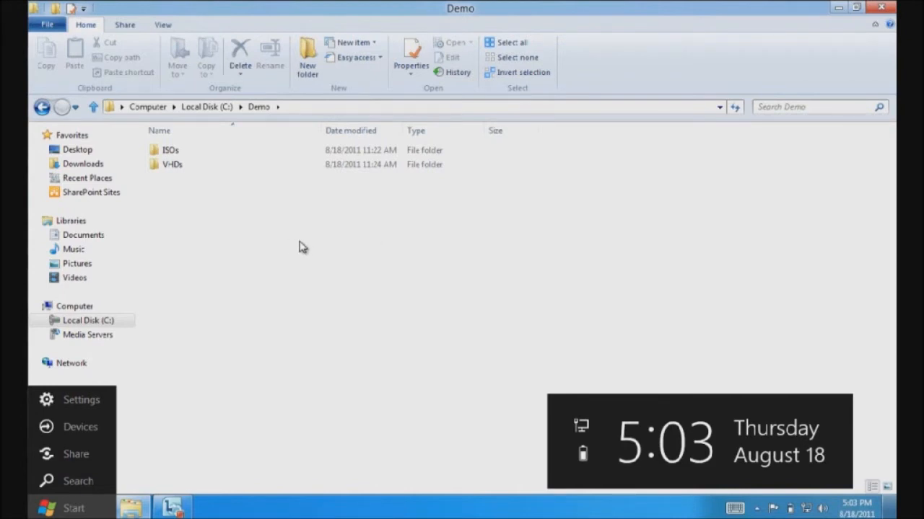
mouse_move(244, 189)
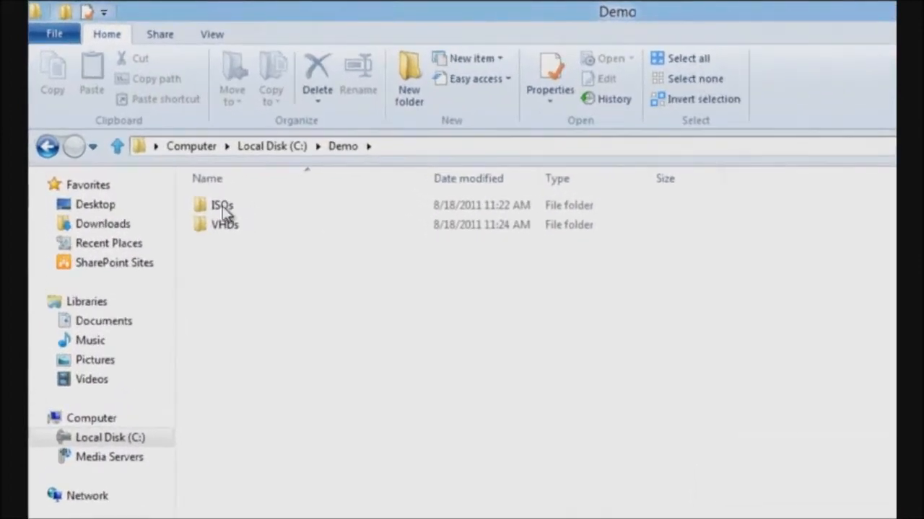
- Select the Microsoft Windows 7 ISO in the ISOs folder for mounting as DVD Drive (D:)
double_click(222, 205)
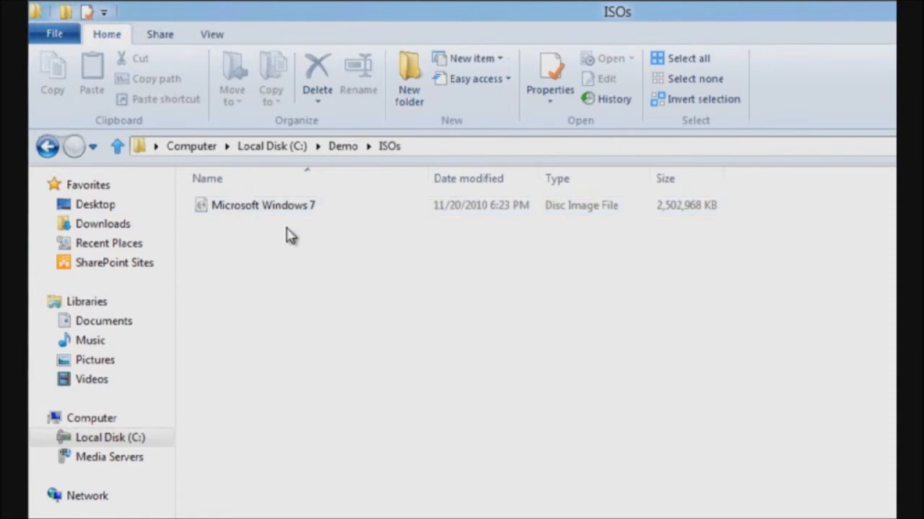
mouse_move(343, 219)
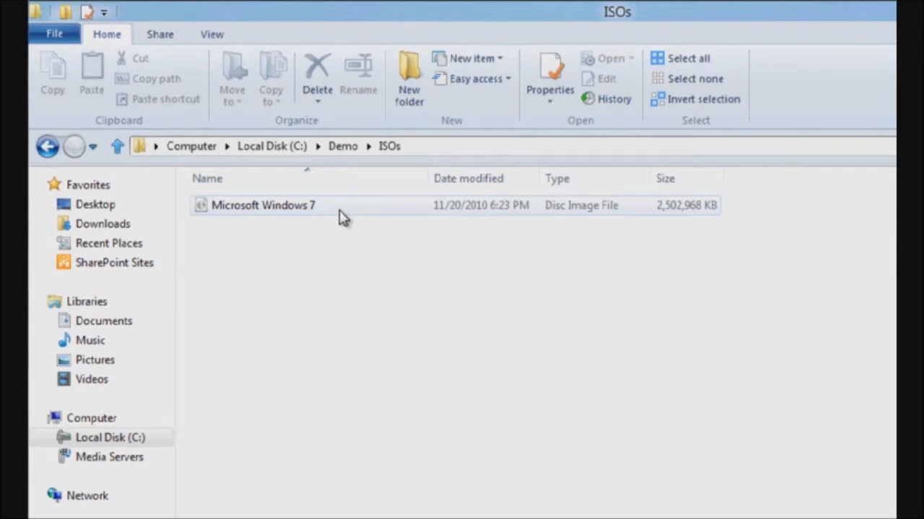
mouse_move(301, 217)
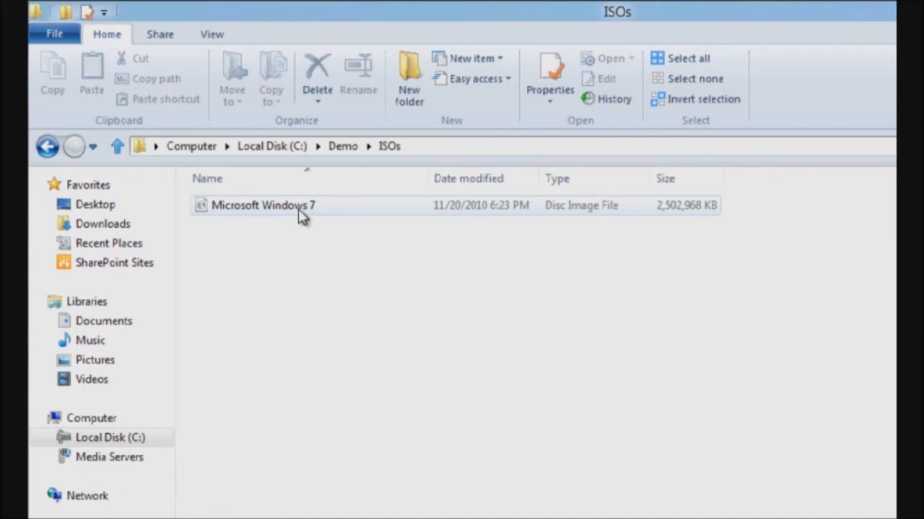
left_click(262, 204)
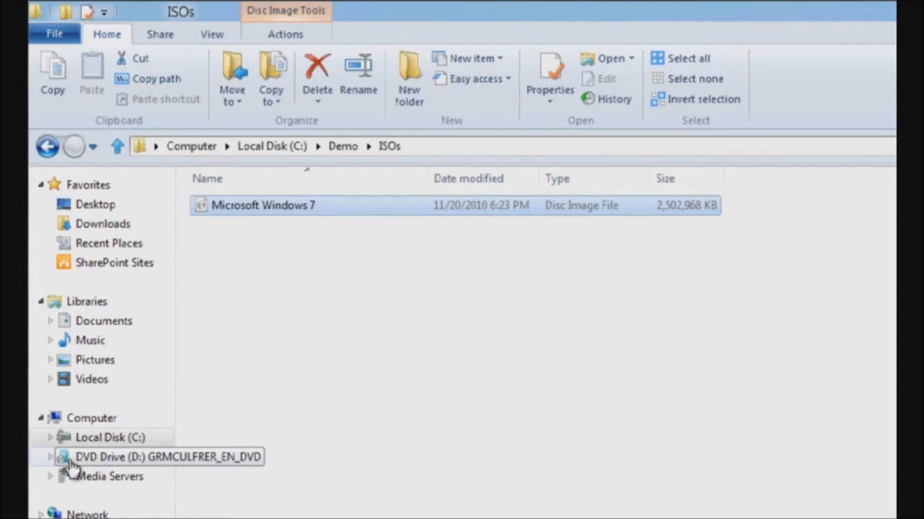
left_click(122, 456)
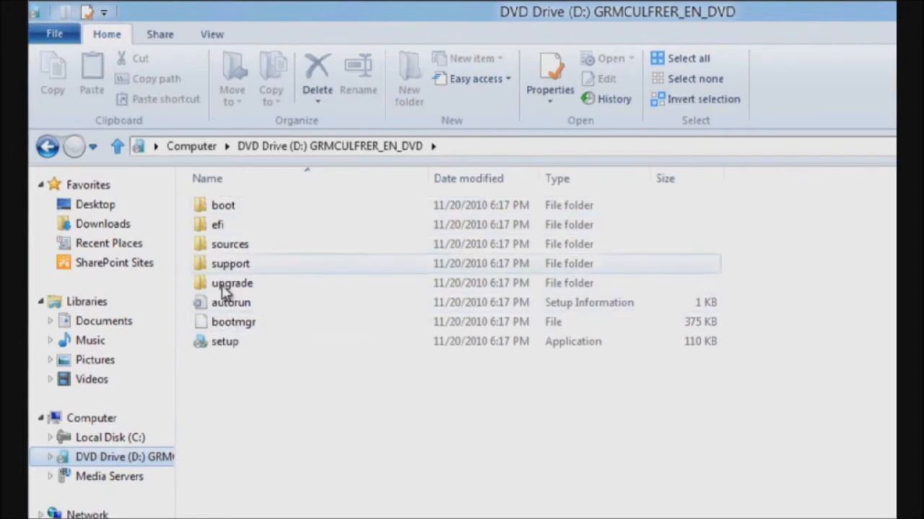
mouse_move(382, 263)
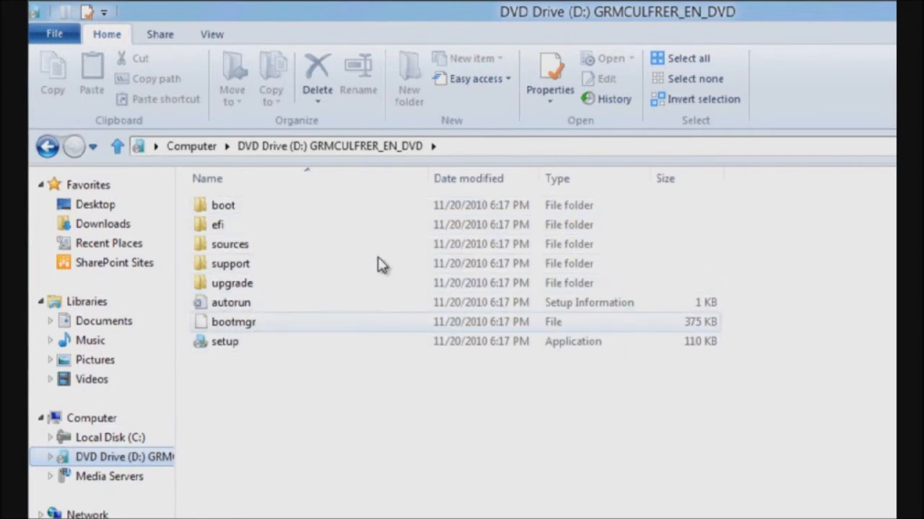
left_click(46, 147)
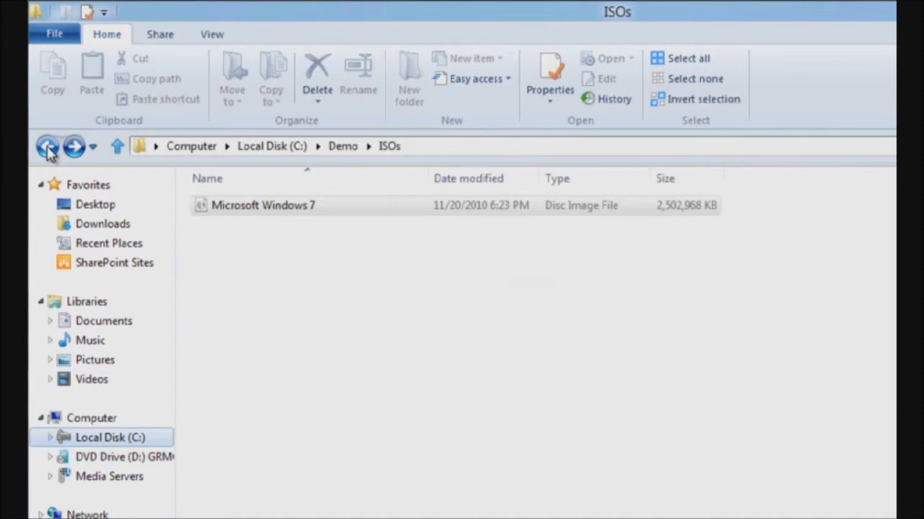
- Select the Windows XP VHD in Demo's VHDs folder for mounting as Local Disk (E:)
left_click(48, 147)
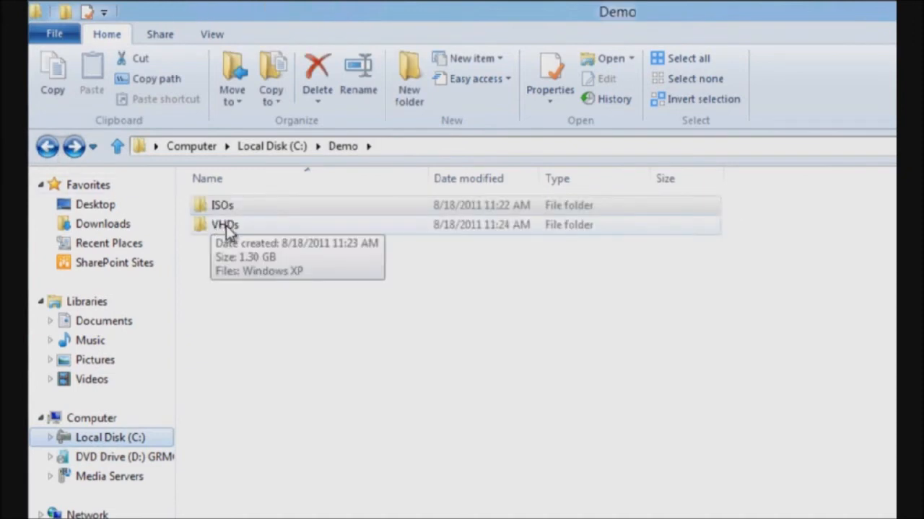
double_click(225, 225)
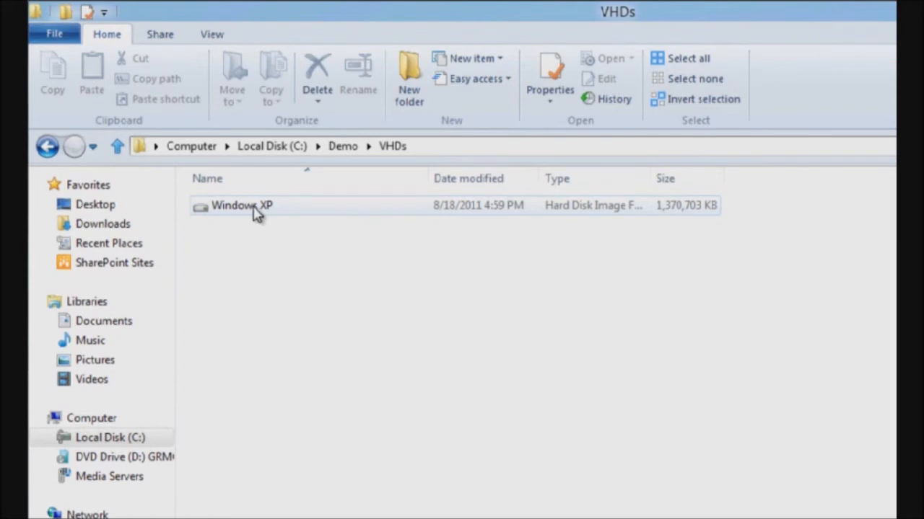
left_click(242, 205)
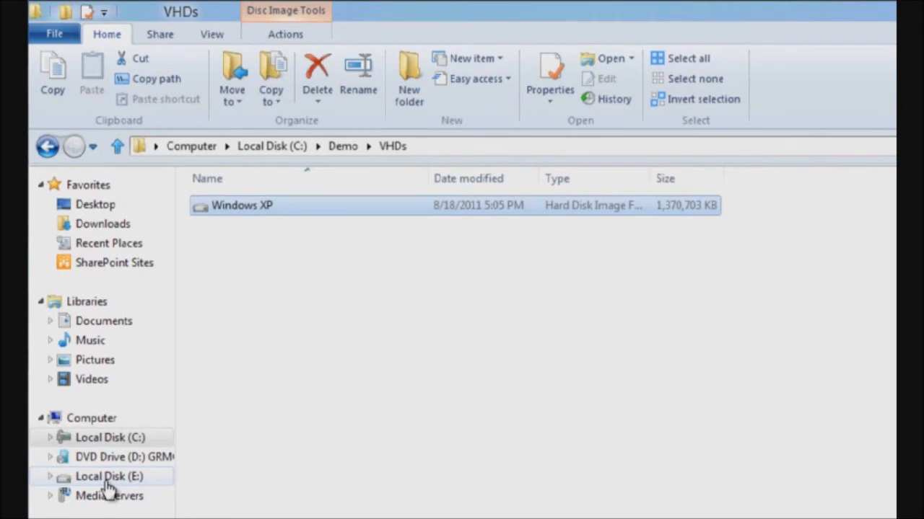
- Show Local Disk (E:) contents: Documents and Settings, I386, Program Files, Sysprep, WINDOWS
left_click(110, 476)
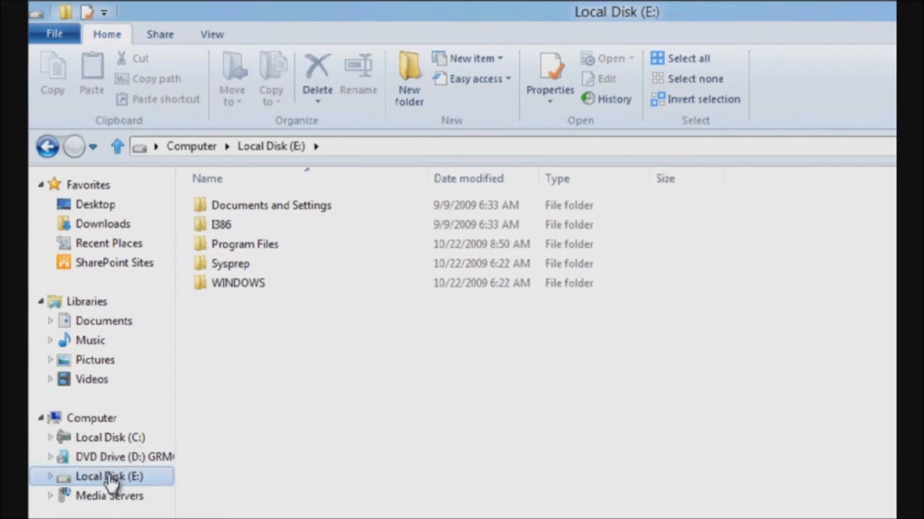
mouse_move(86, 456)
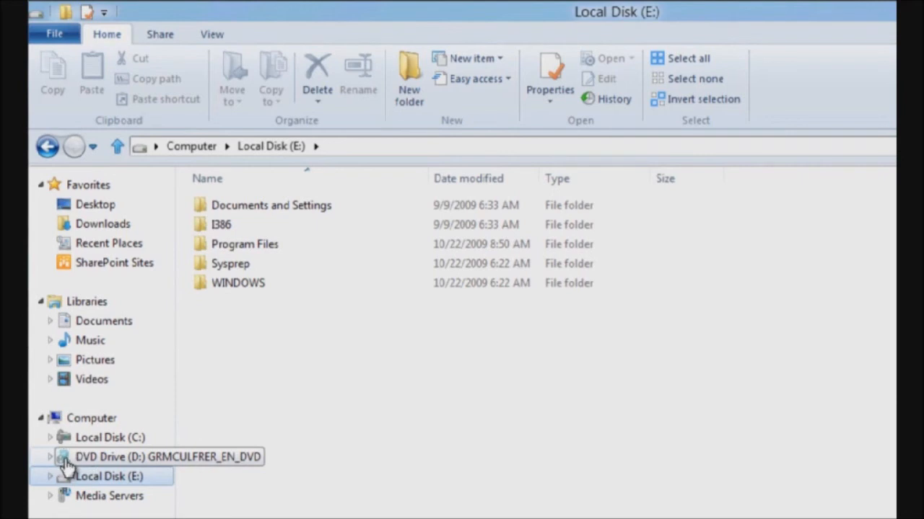
mouse_move(75, 482)
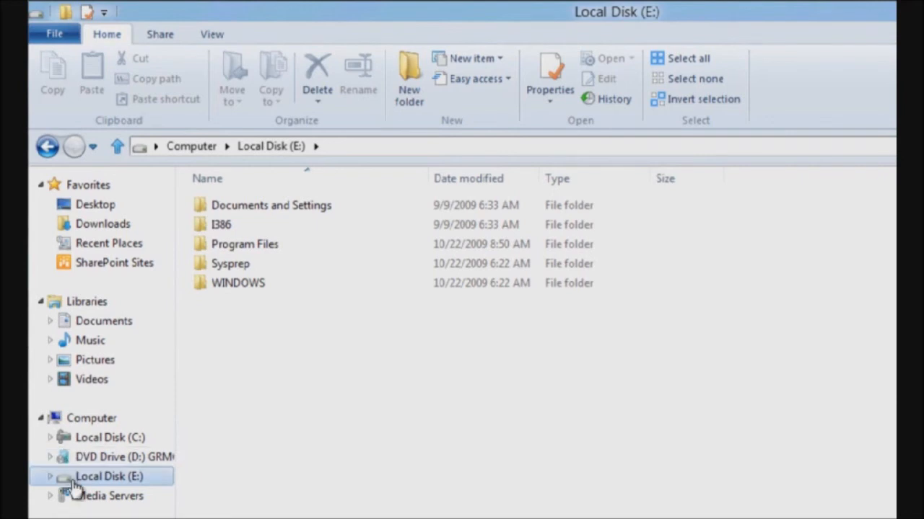
mouse_move(65, 484)
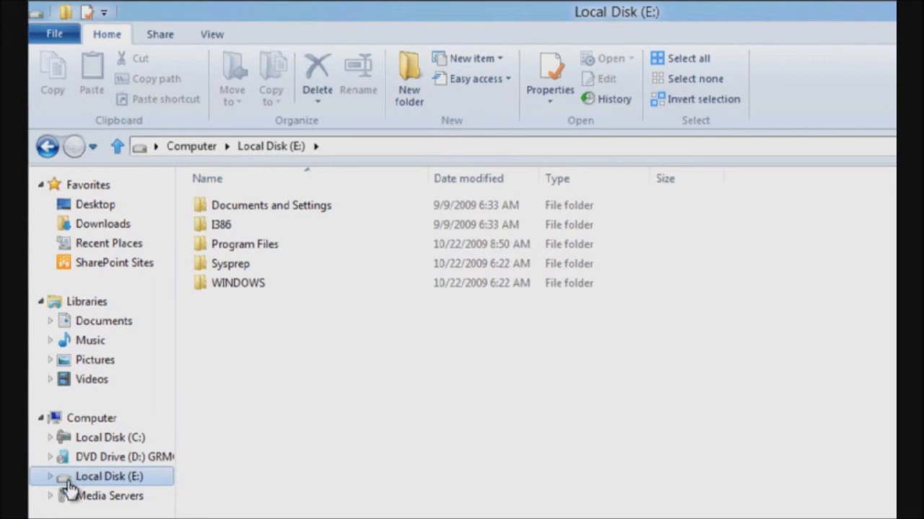
mouse_move(133, 470)
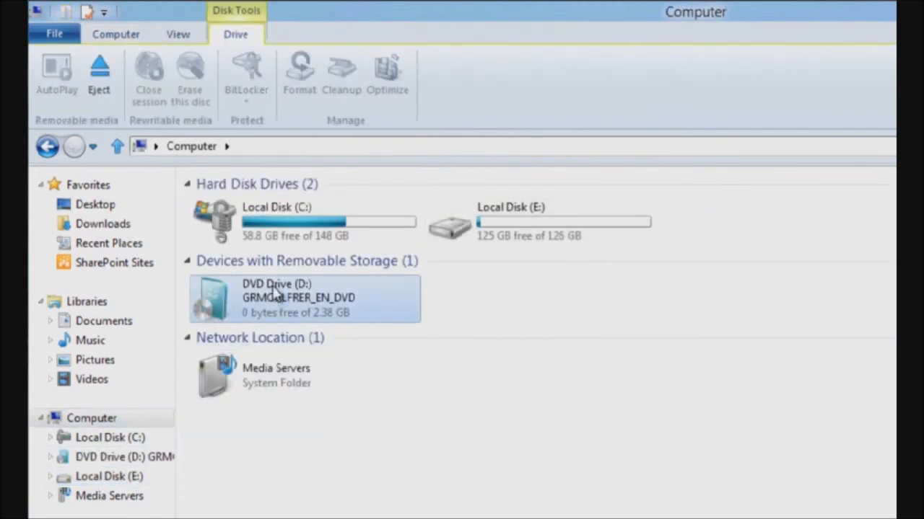
- Eject DVD Drive (D:) and Local Disk (E:) so only Local Disk (C:) remains
left_click(98, 72)
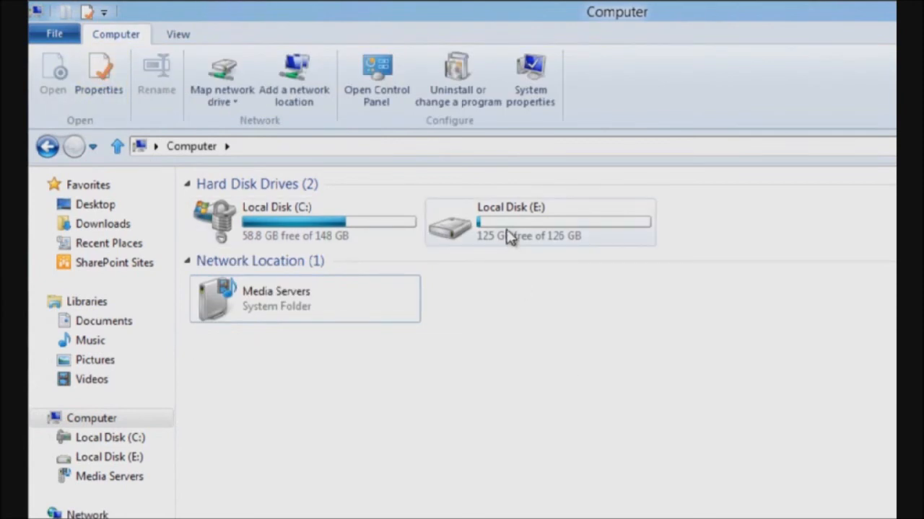
left_click(537, 223)
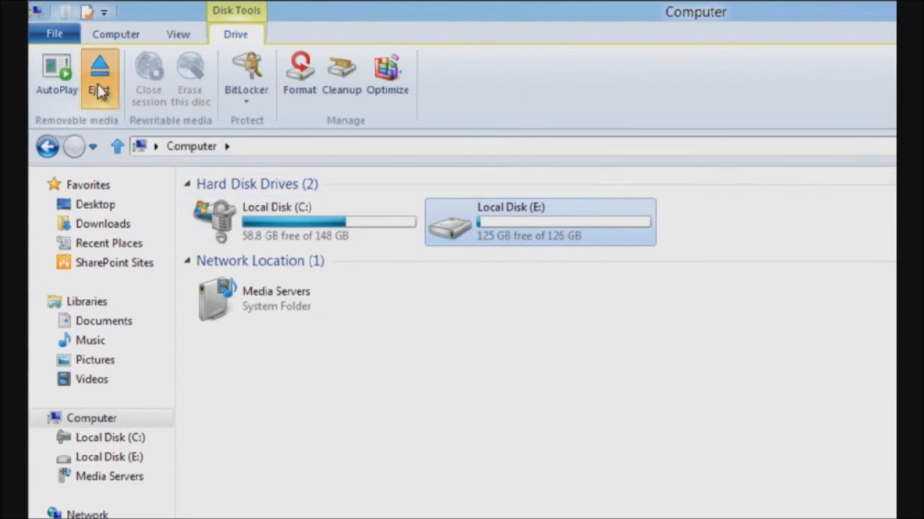
left_click(100, 78)
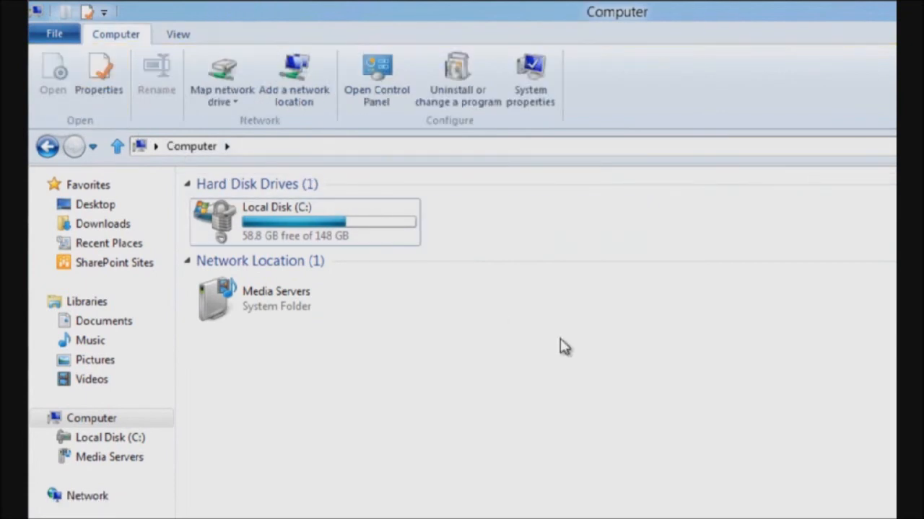